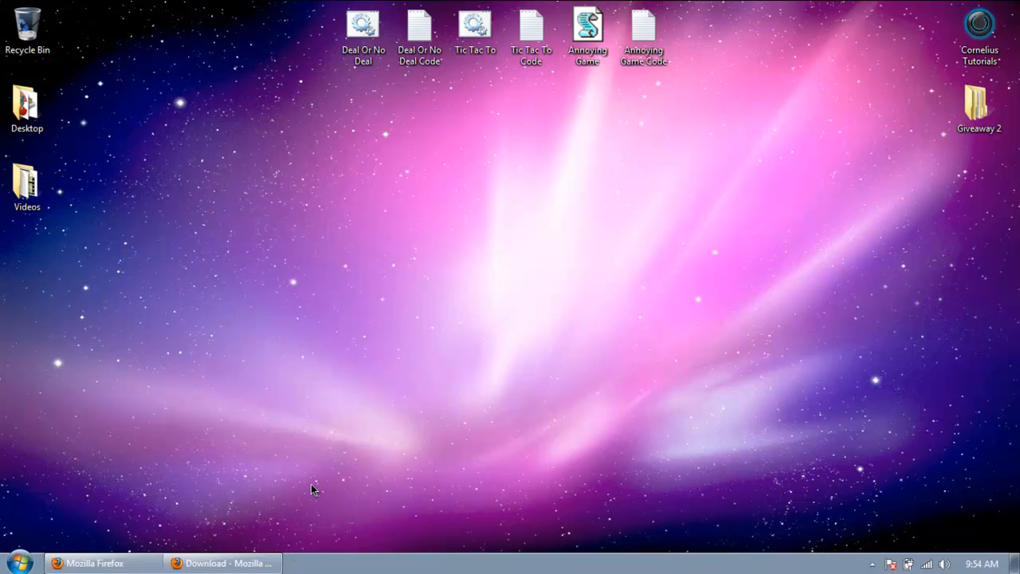
mouse_move(318, 463)
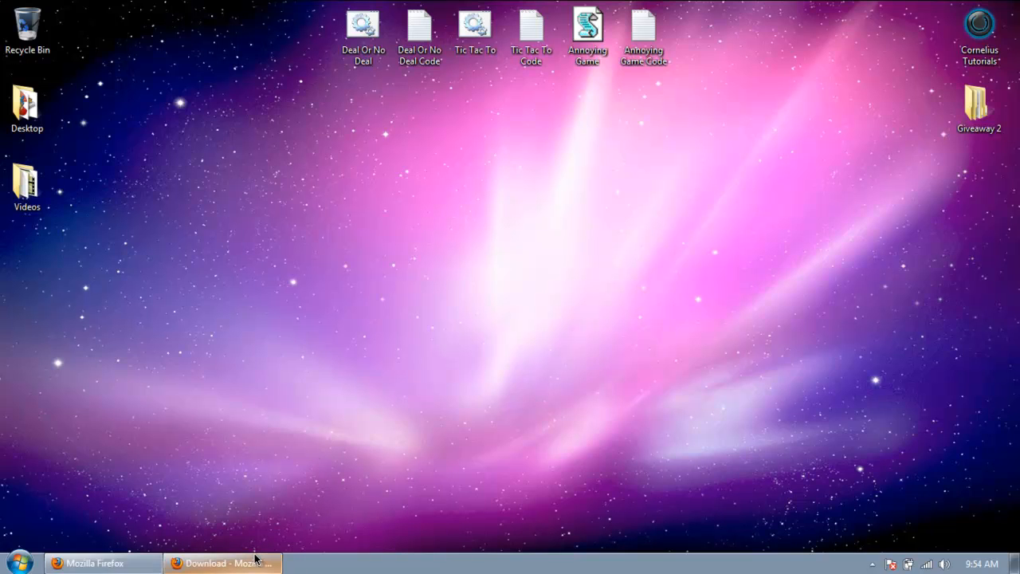
Step: Restore the Firefox window showing the Paint.NET v3.5.10 download page
left_click(222, 562)
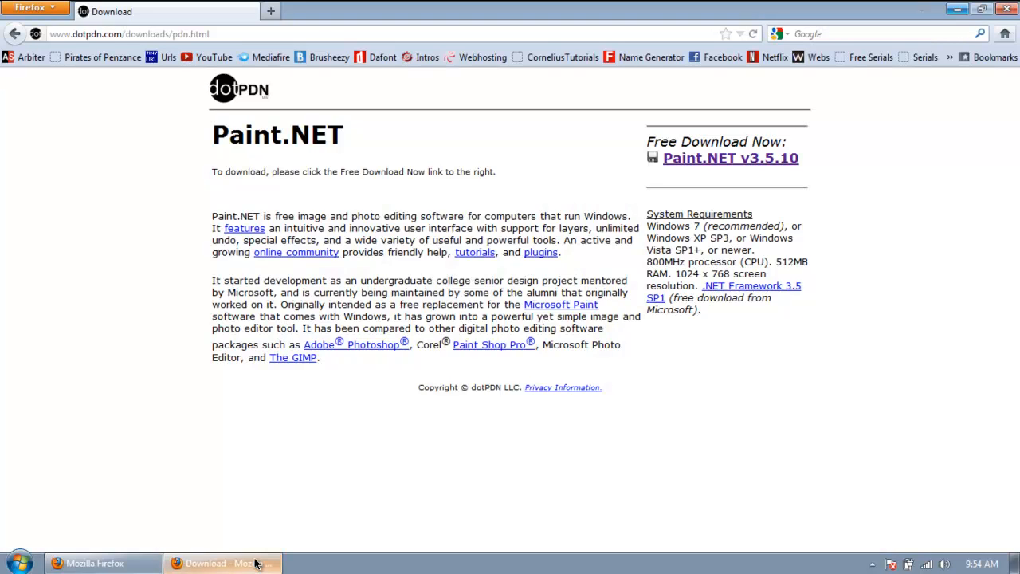
mouse_move(211, 142)
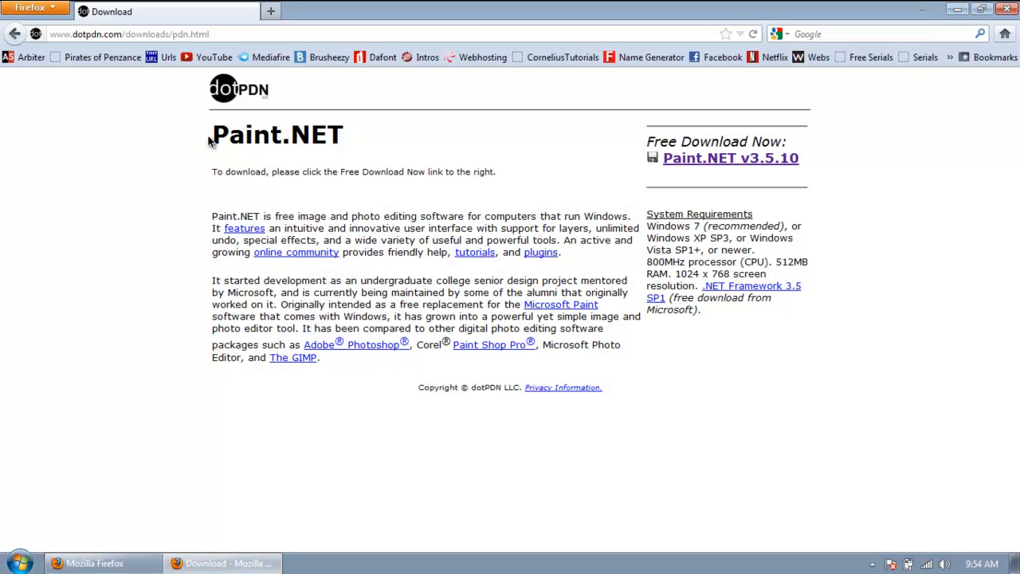
mouse_move(526, 147)
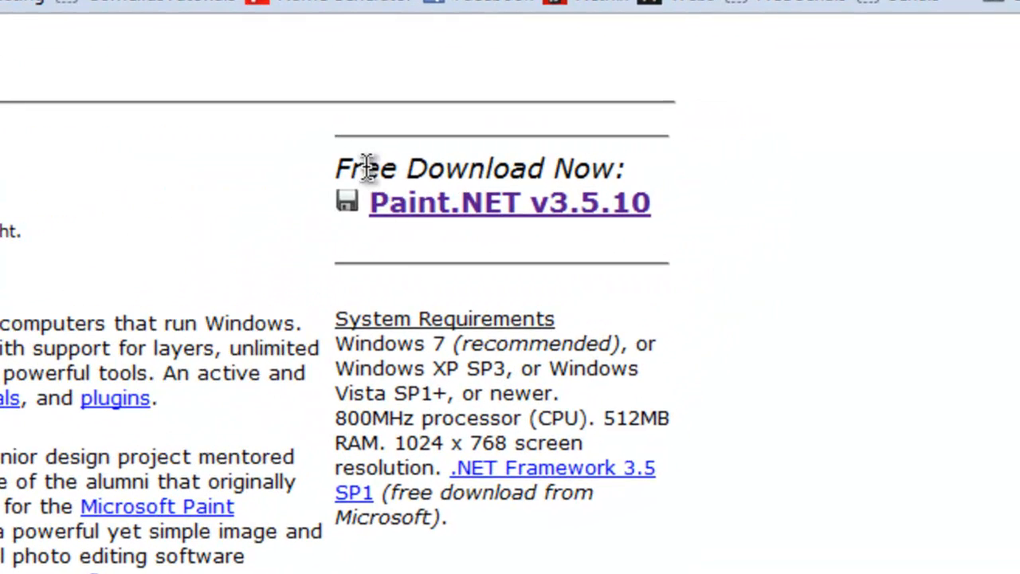
mouse_move(562, 231)
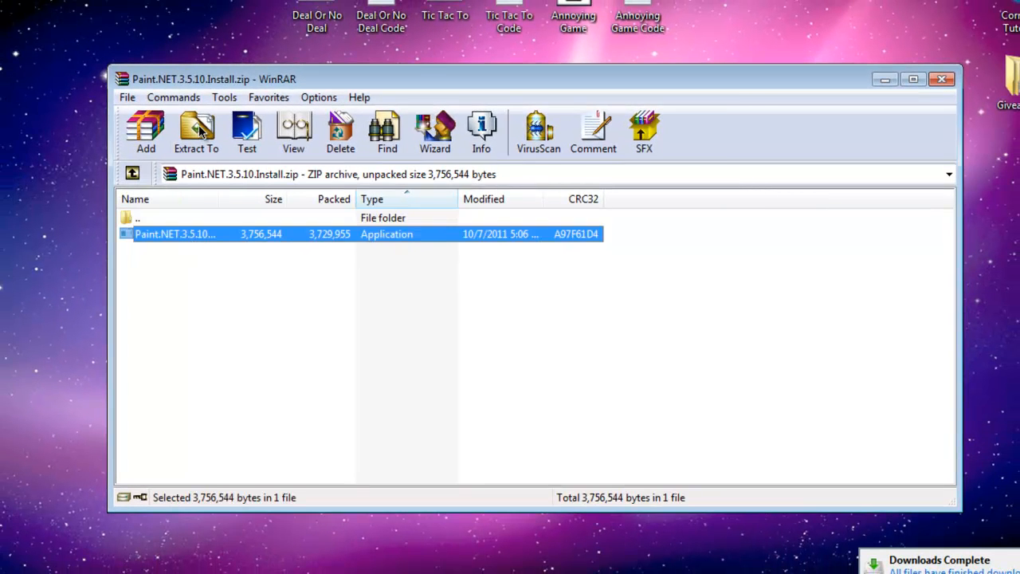
Step: Extract the Paint.NET installer to the Desktop and close the Downloads window
left_click(196, 131)
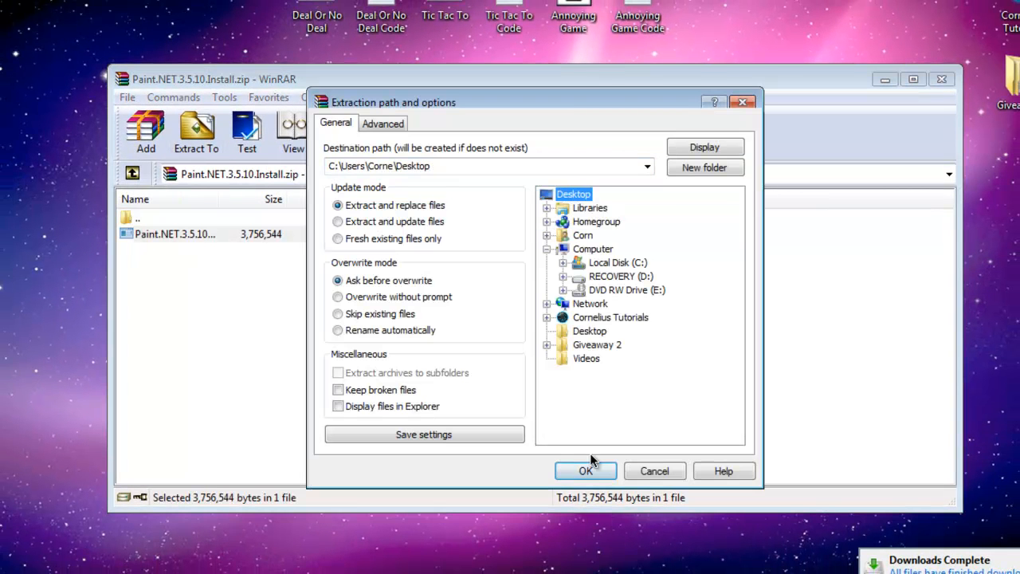
left_click(585, 470)
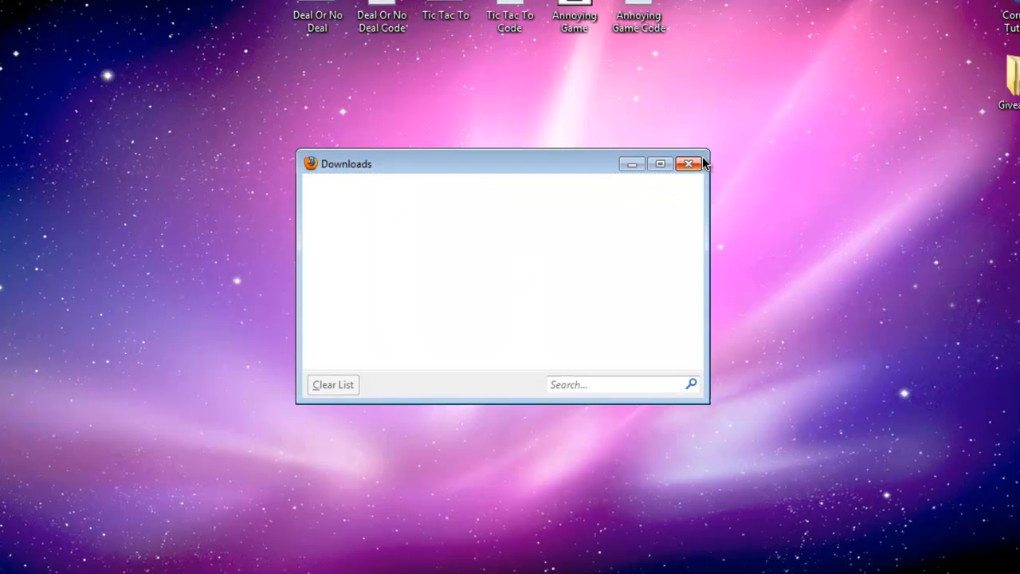
left_click(687, 163)
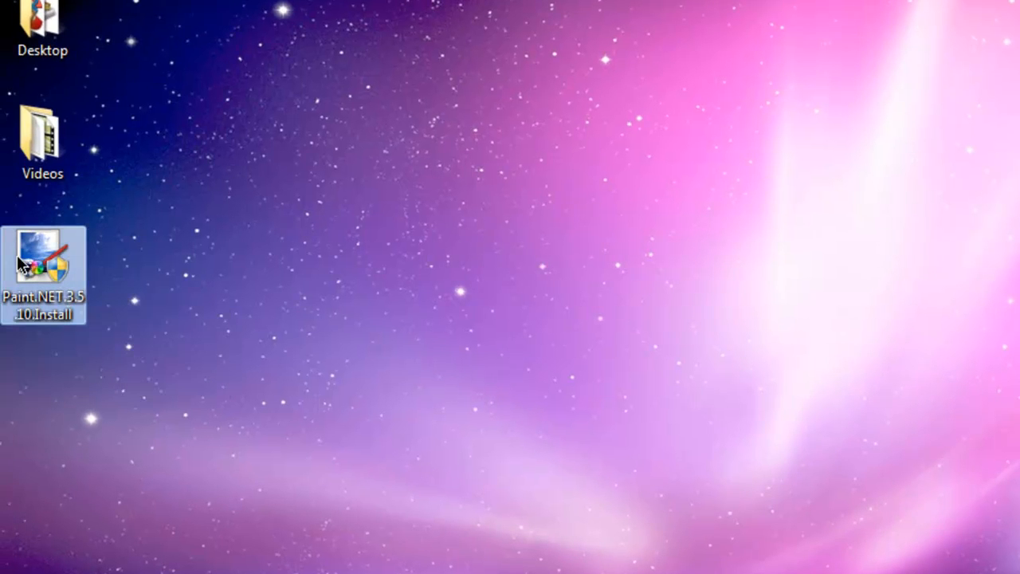
Step: Run the Paint.NET.3.5.10.Install icon from the desktop
double_click(42, 274)
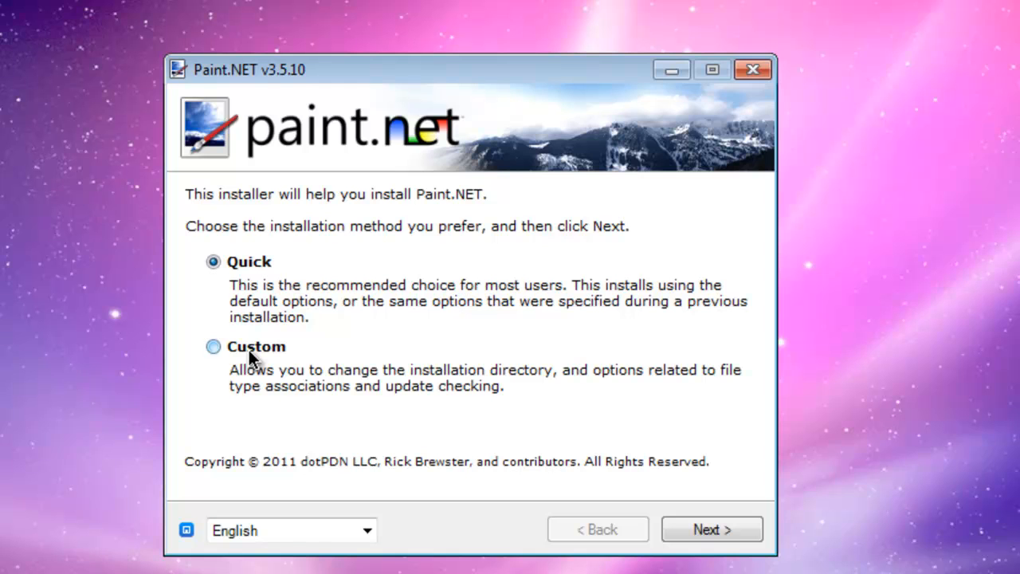
Step: Select Custom installation, continue, and agree to the license terms
left_click(213, 346)
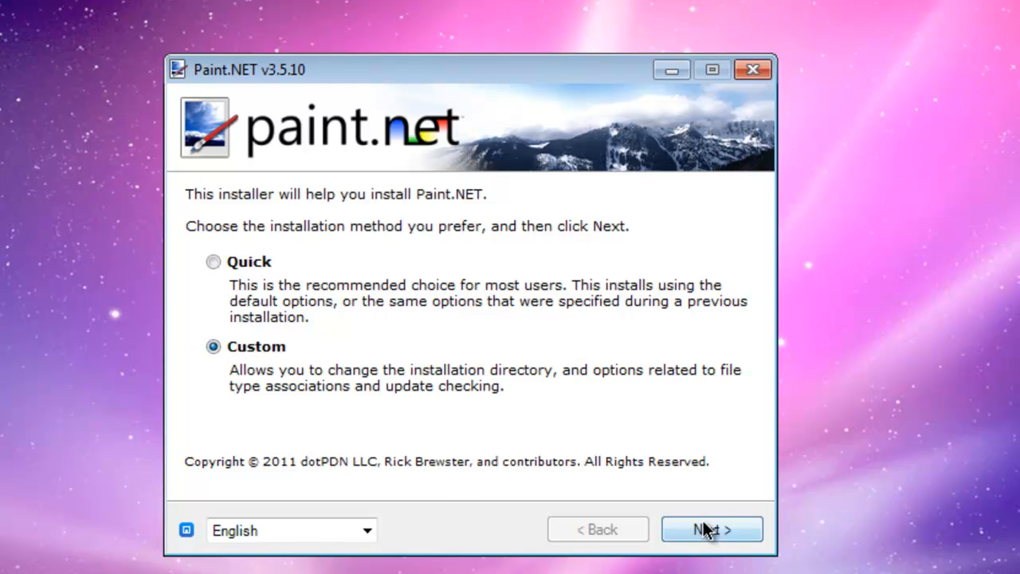
left_click(711, 528)
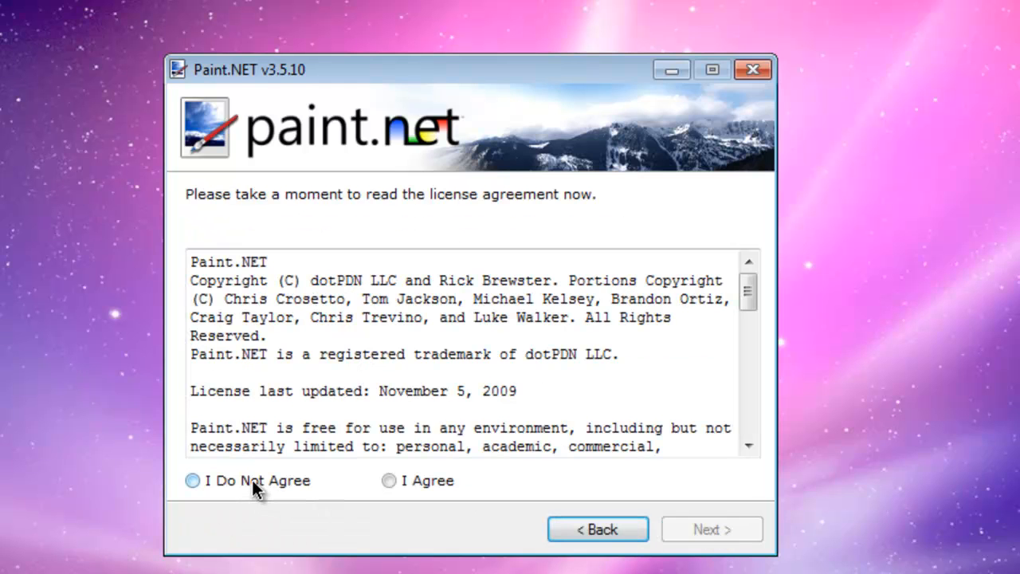
left_click(389, 481)
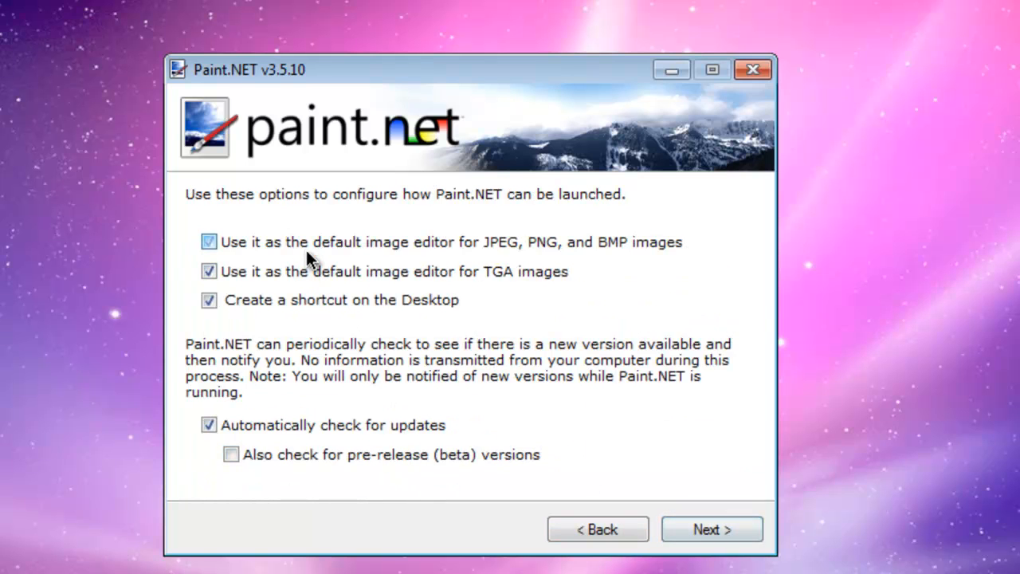
Step: Turn off default-editor association for JPEG, PNG and BMP, then continue
left_click(209, 242)
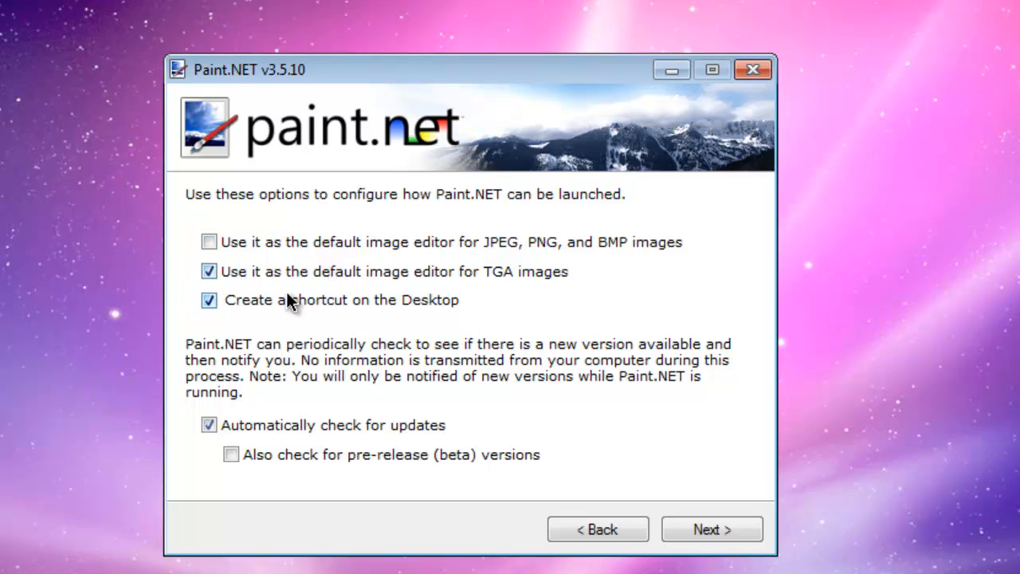
mouse_move(309, 439)
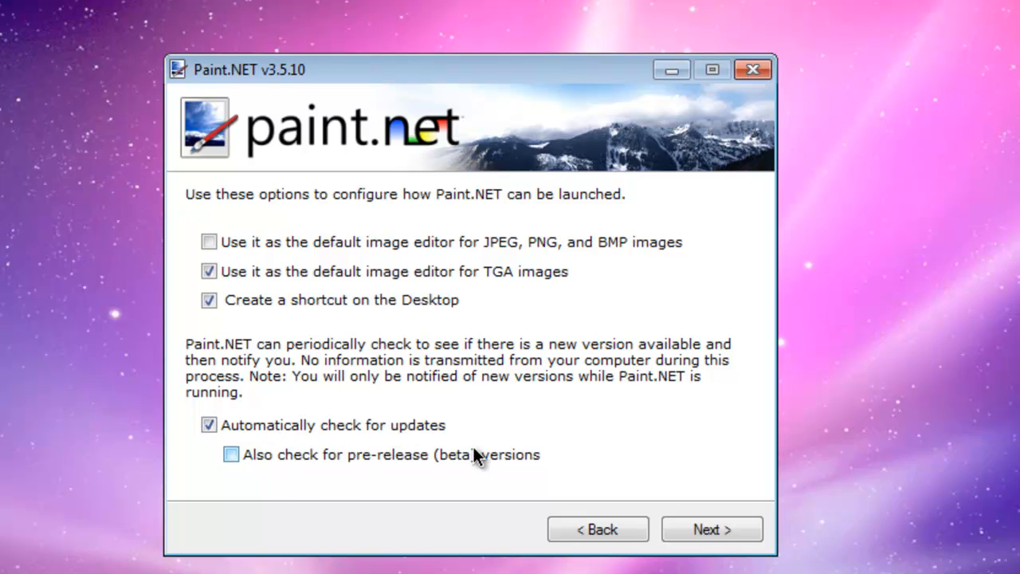
left_click(711, 529)
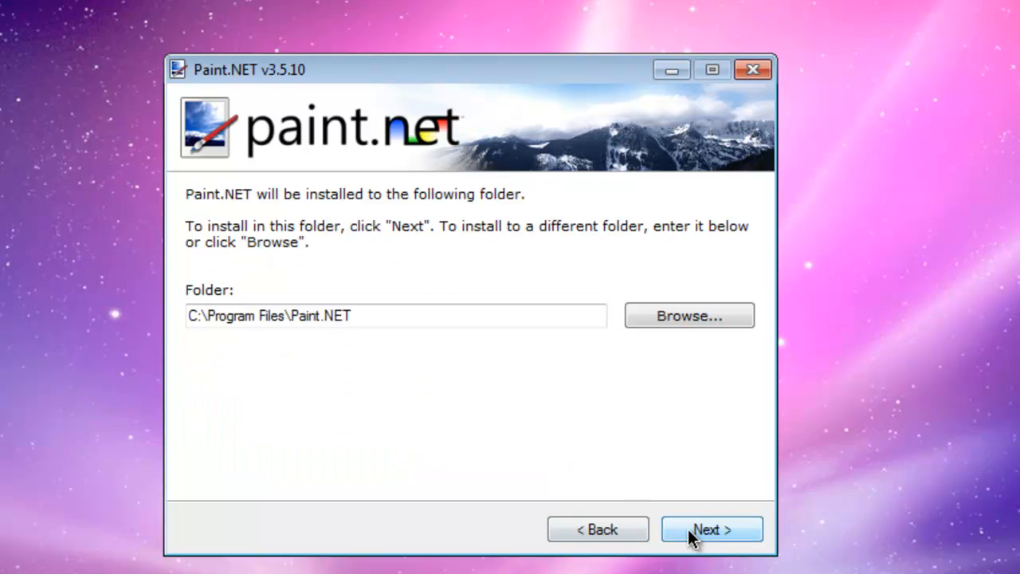
Step: Accept the default C:\Program Files\Paint.NET folder and start installing
left_click(710, 528)
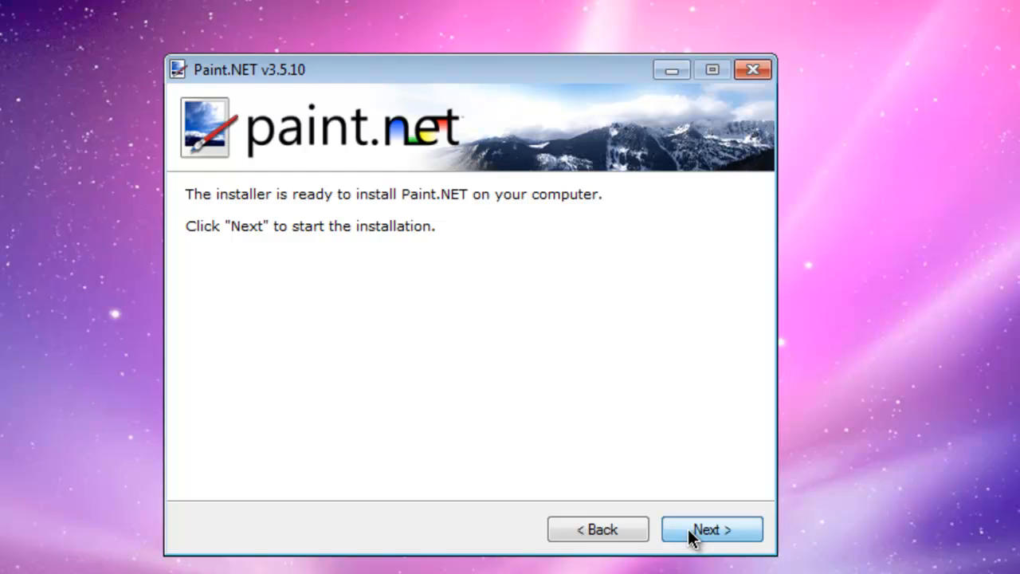
left_click(711, 529)
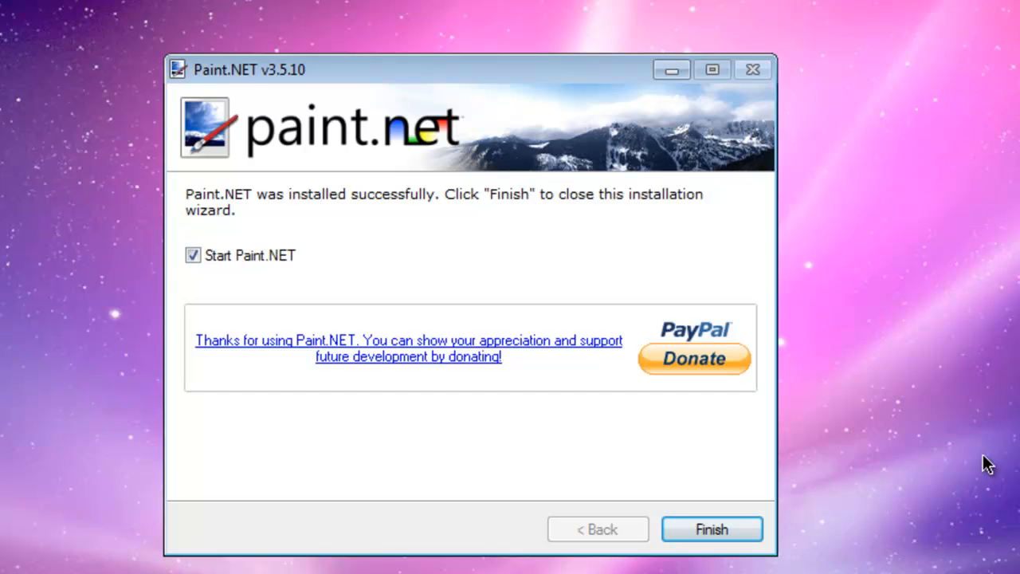
Step: Finish setup to launch Paint.NET and maximize its window
left_click(711, 528)
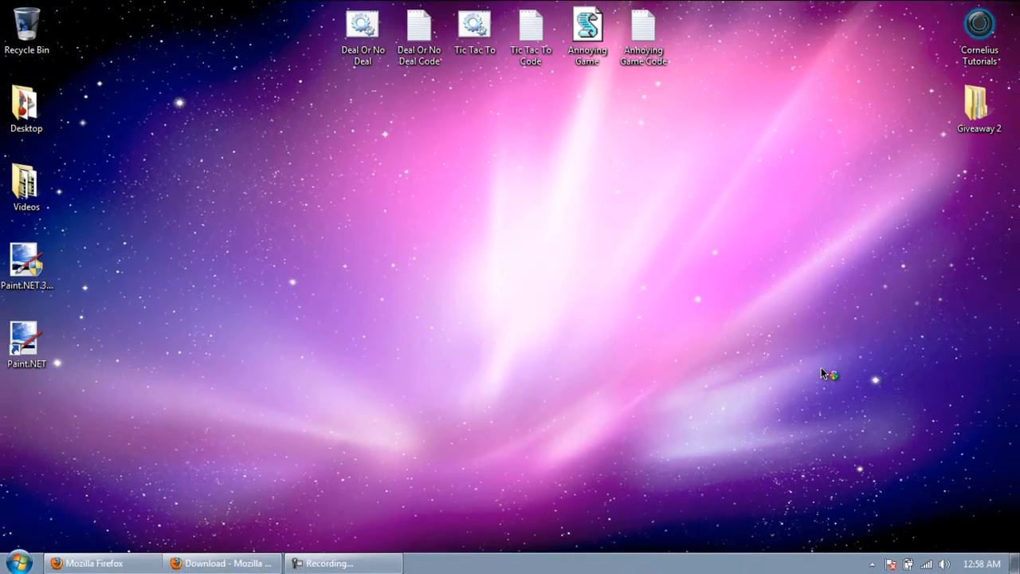
mouse_move(823, 374)
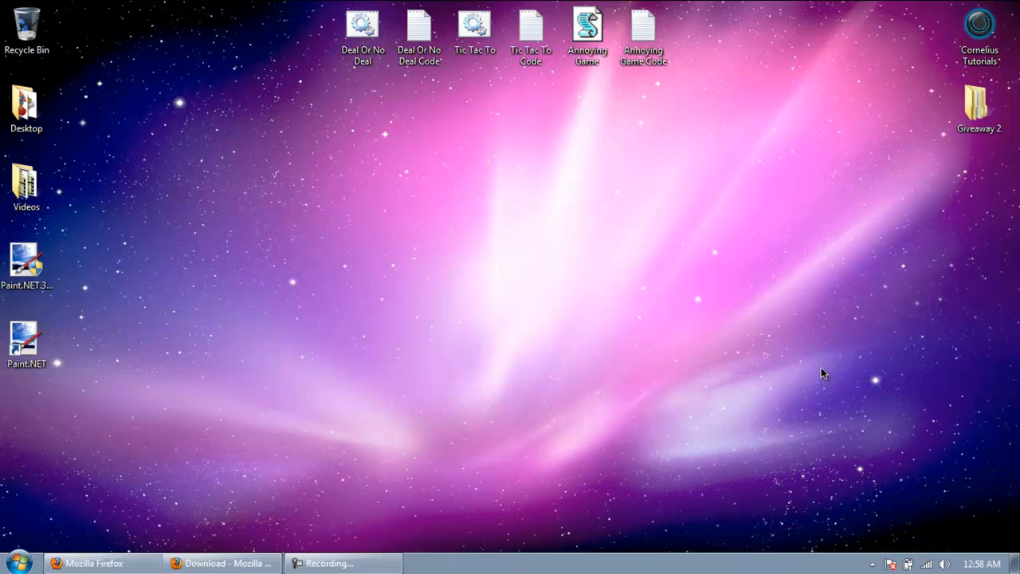
mouse_move(470, 422)
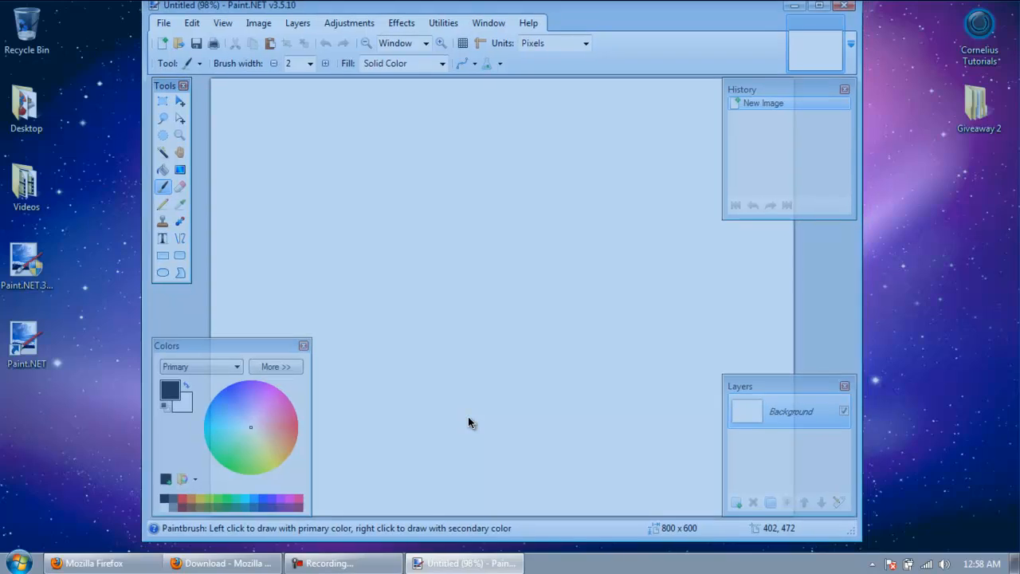
left_click(816, 6)
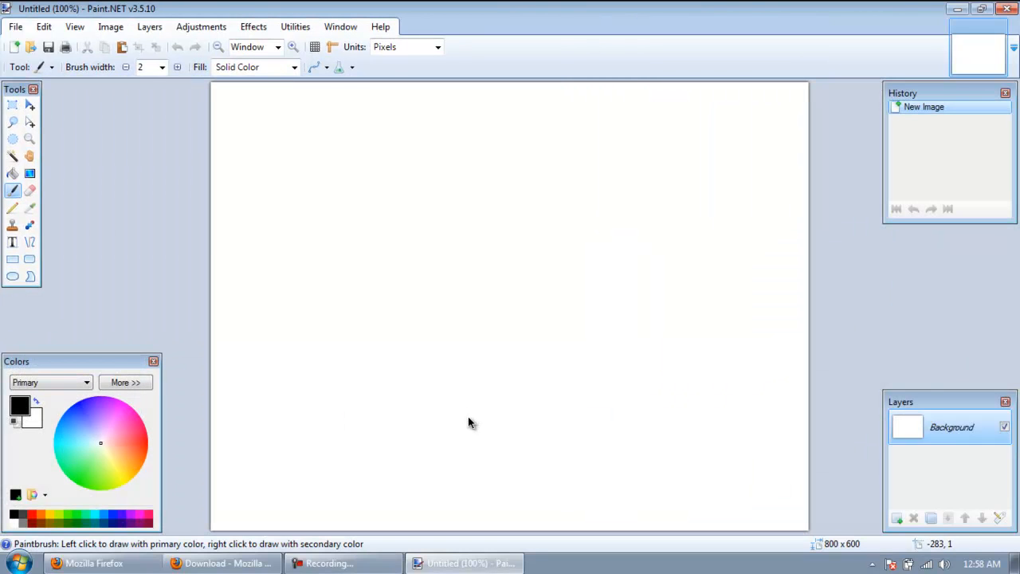
Step: Browse the File and Edit menus, then choose File > New
left_click(14, 27)
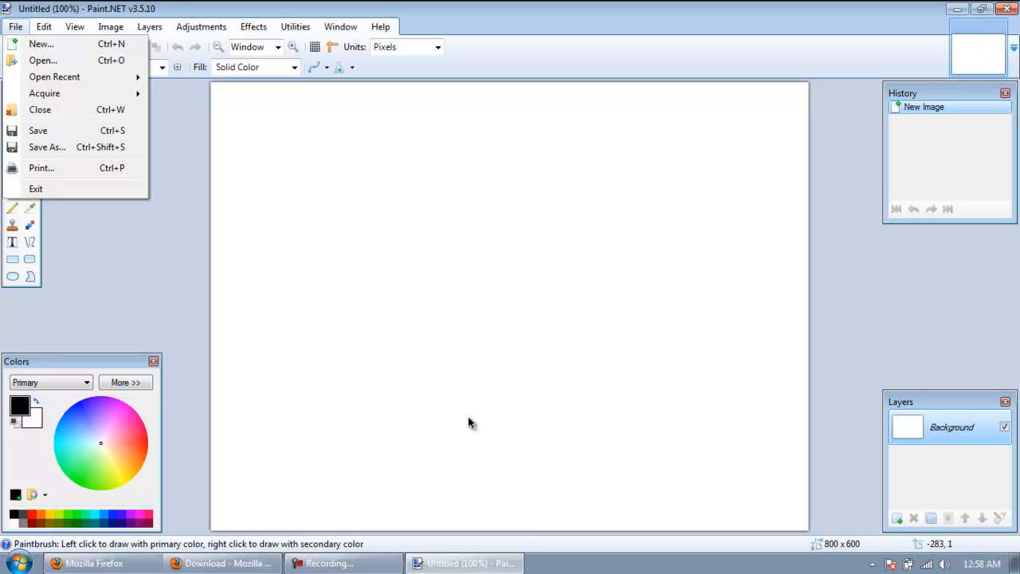
mouse_move(41, 44)
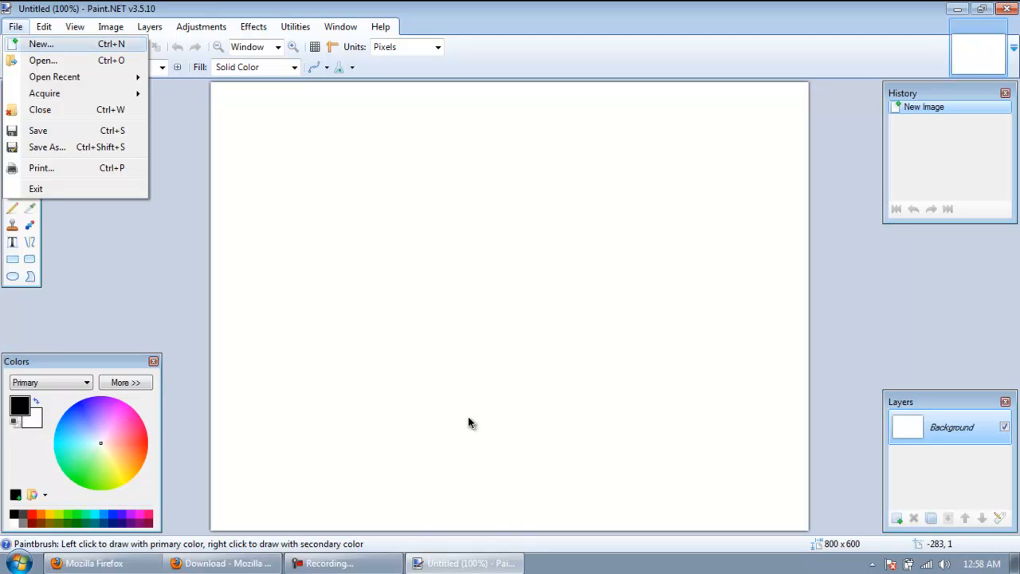
left_click(44, 26)
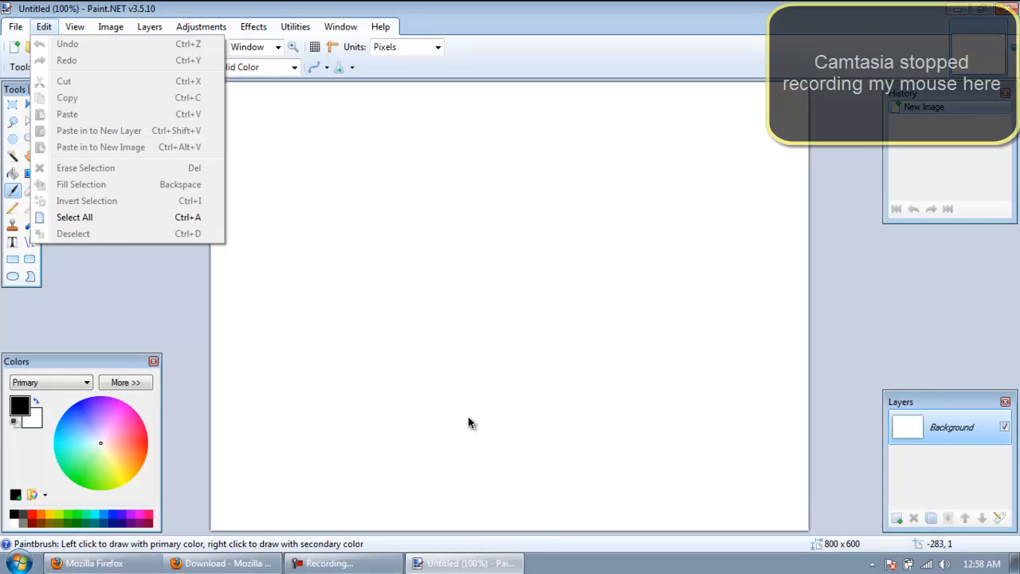
left_click(74, 26)
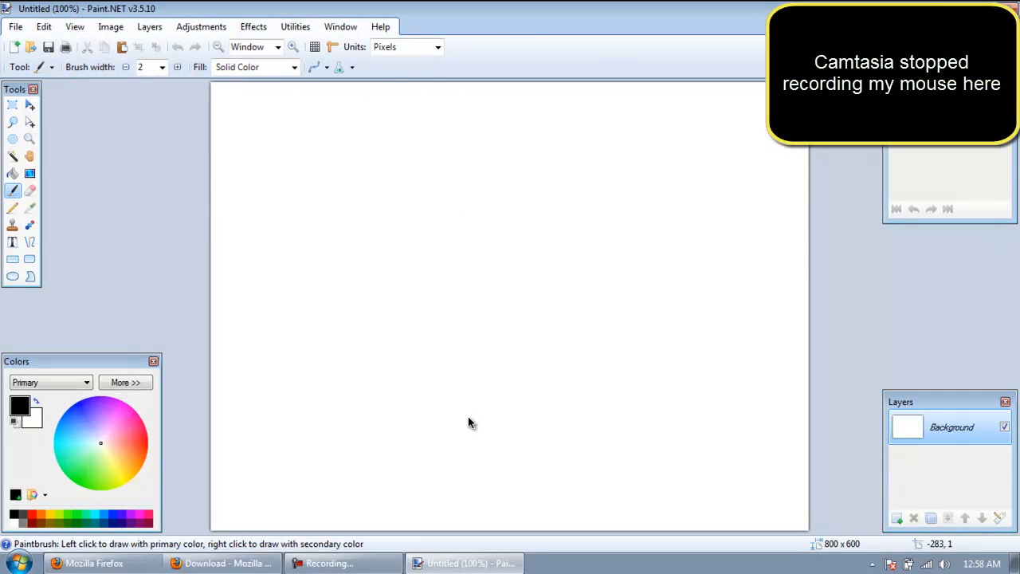
left_click(14, 26)
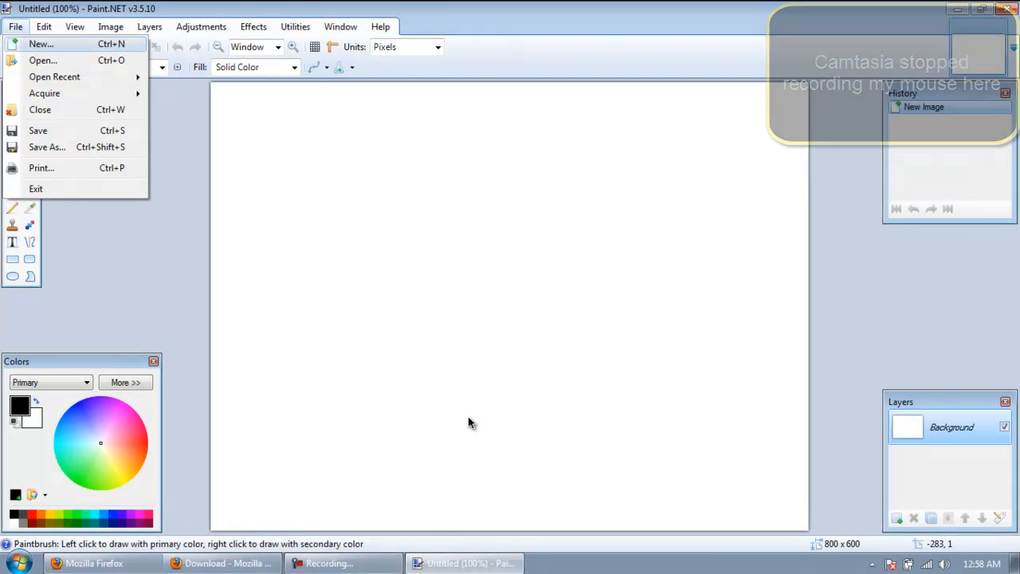
left_click(40, 44)
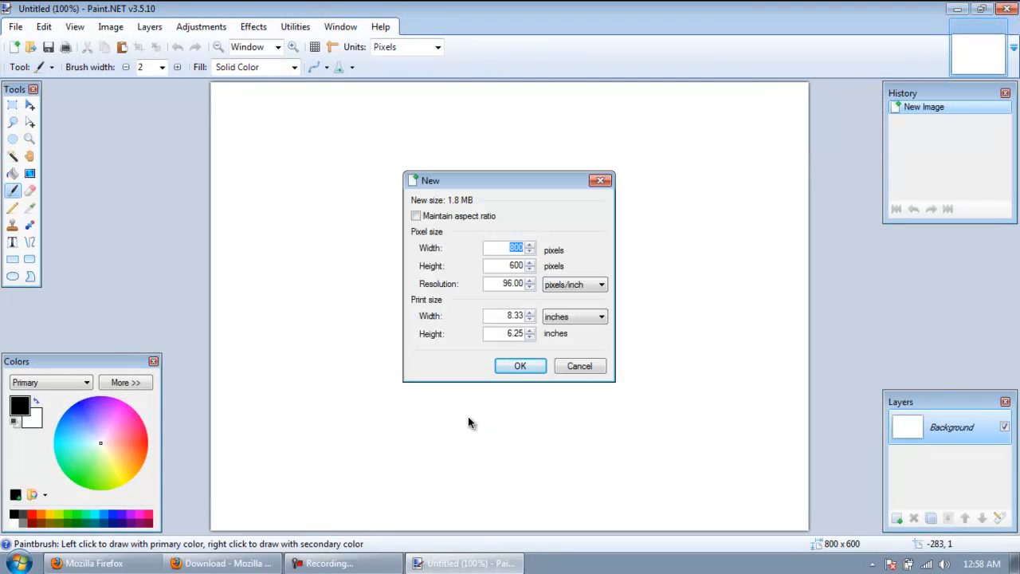
mouse_move(601, 180)
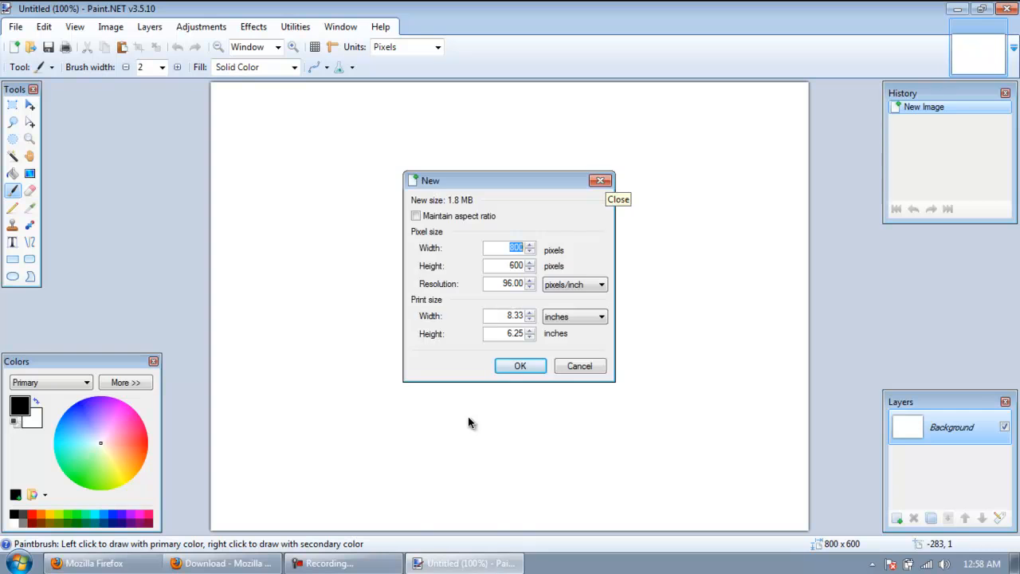